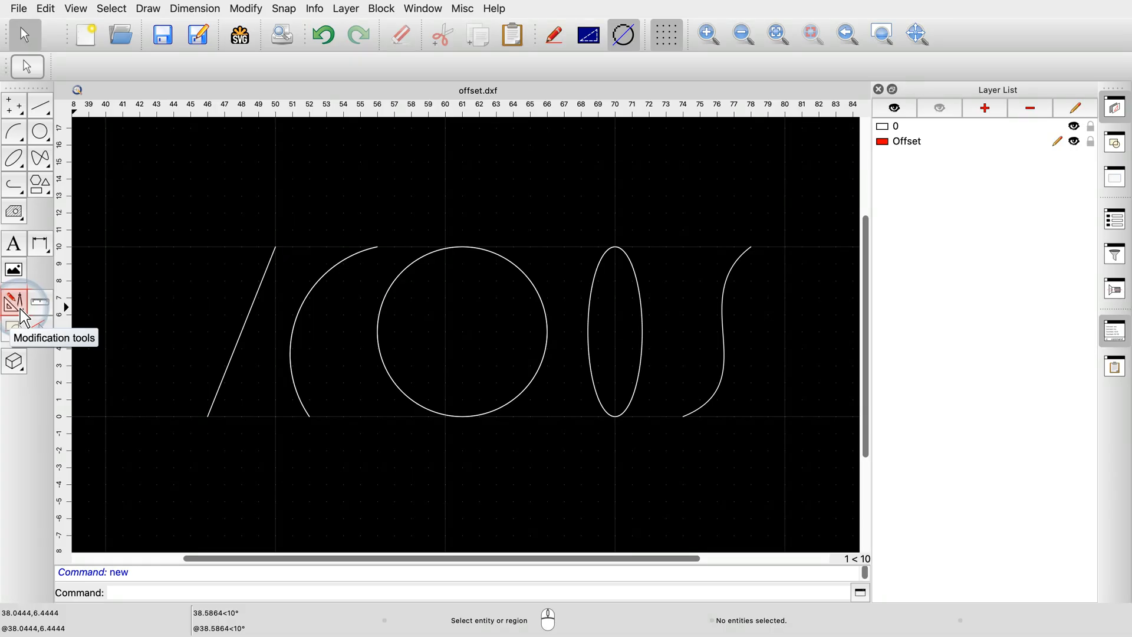
Step: Switch the left toolbar to the modification tools
left_click(13, 302)
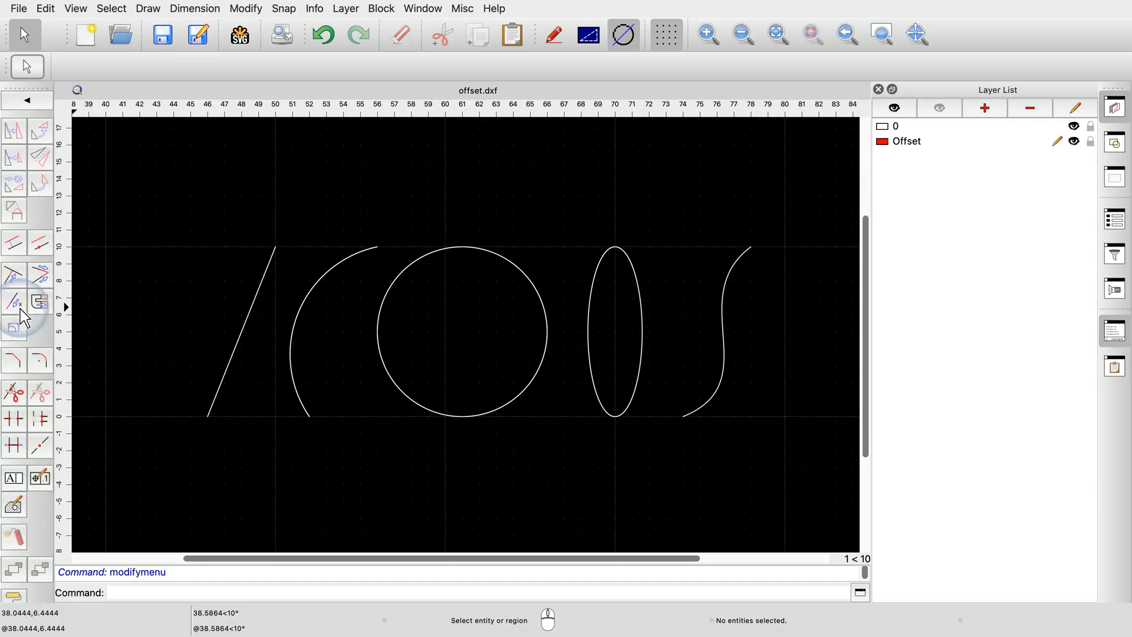
mouse_move(14, 245)
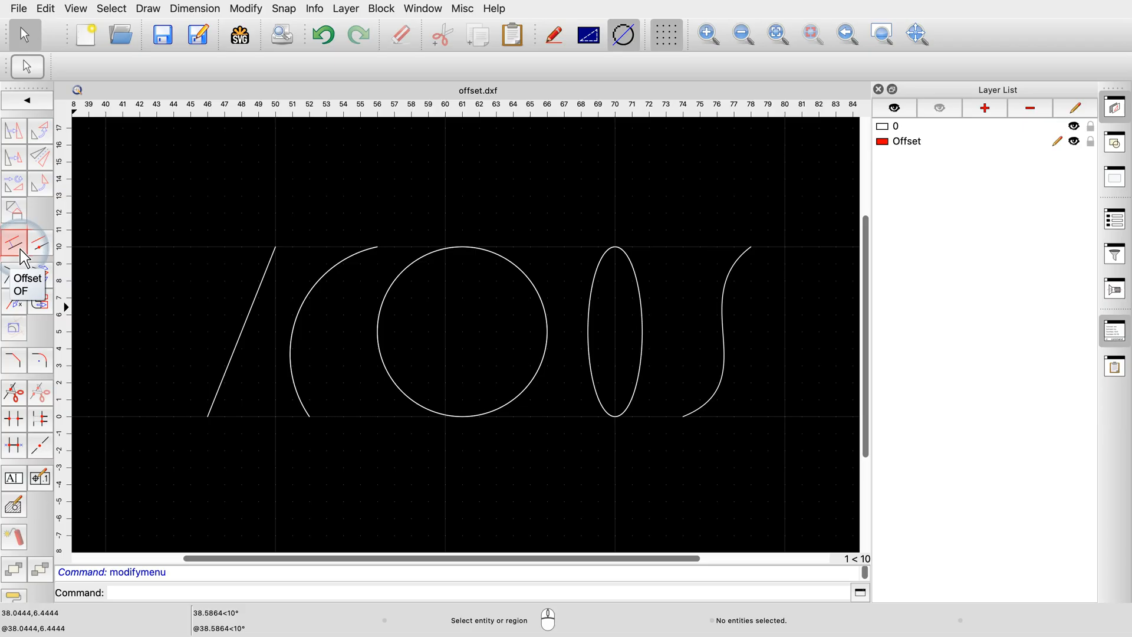
Step: Start the Offset tool with a distance of 0.5
left_click(27, 244)
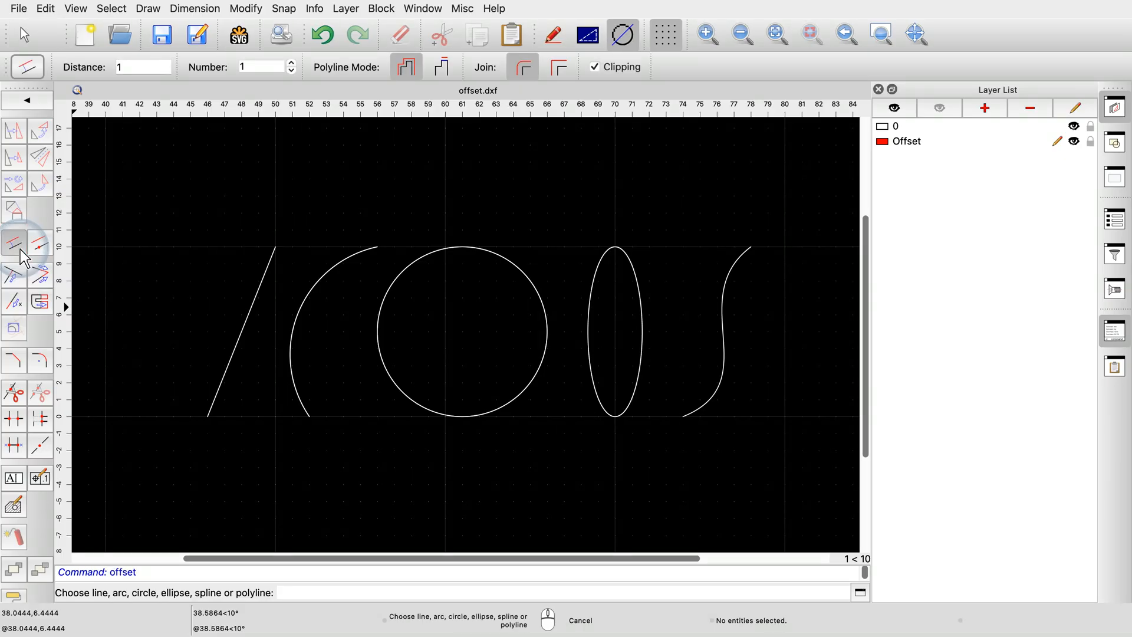
left_click(141, 66)
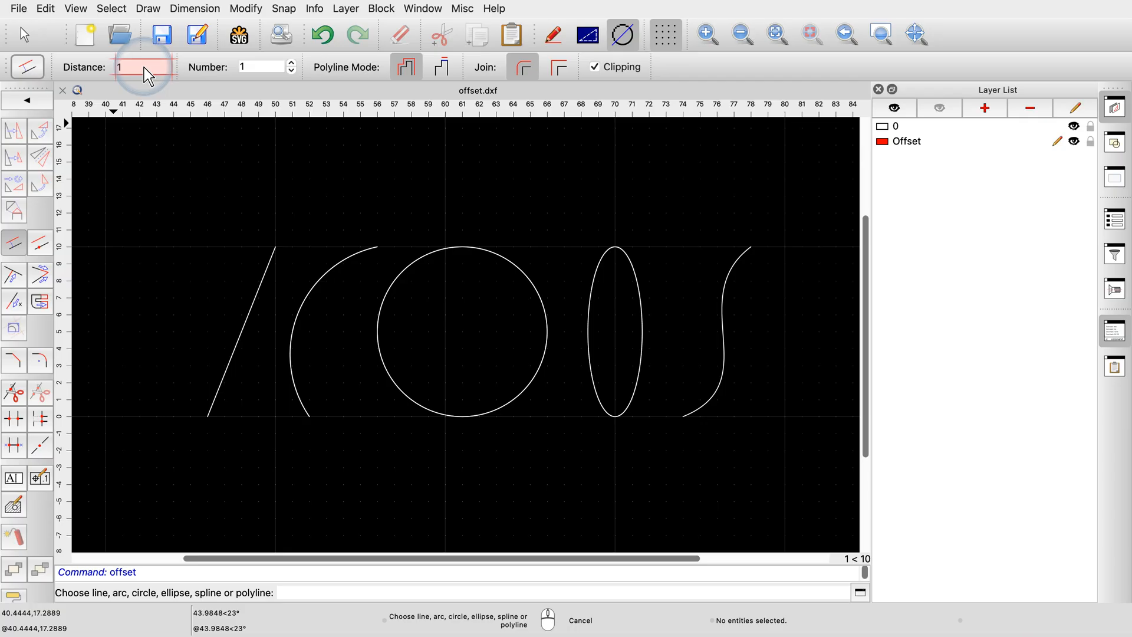
type("0.5")
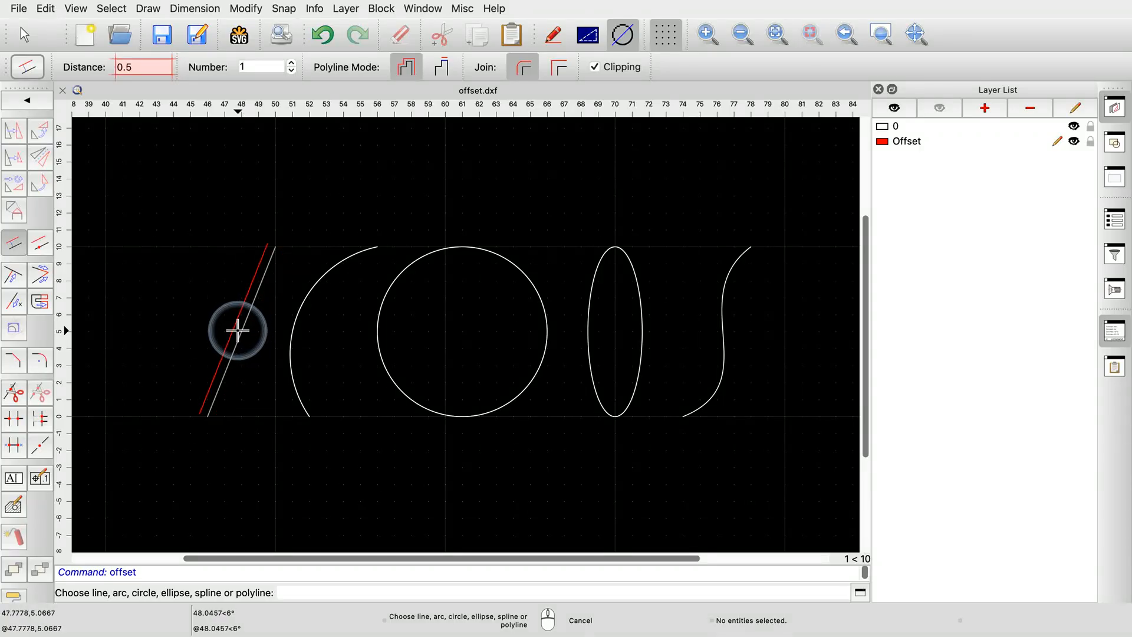
mouse_move(238, 330)
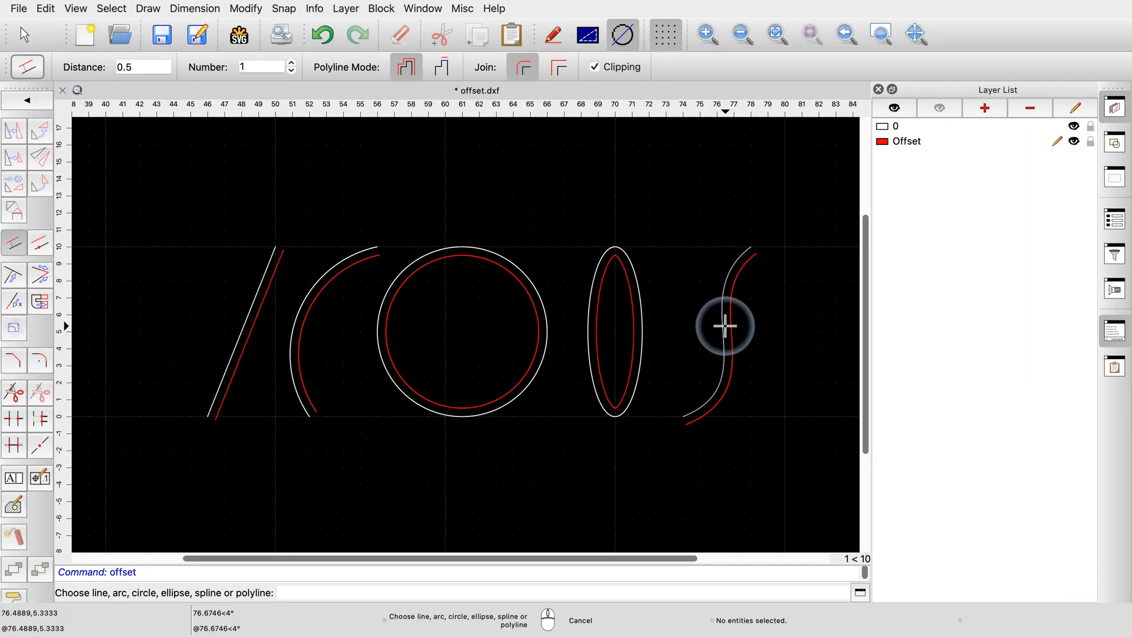
Step: Offset the slanted line three times on its left side
left_click(263, 67)
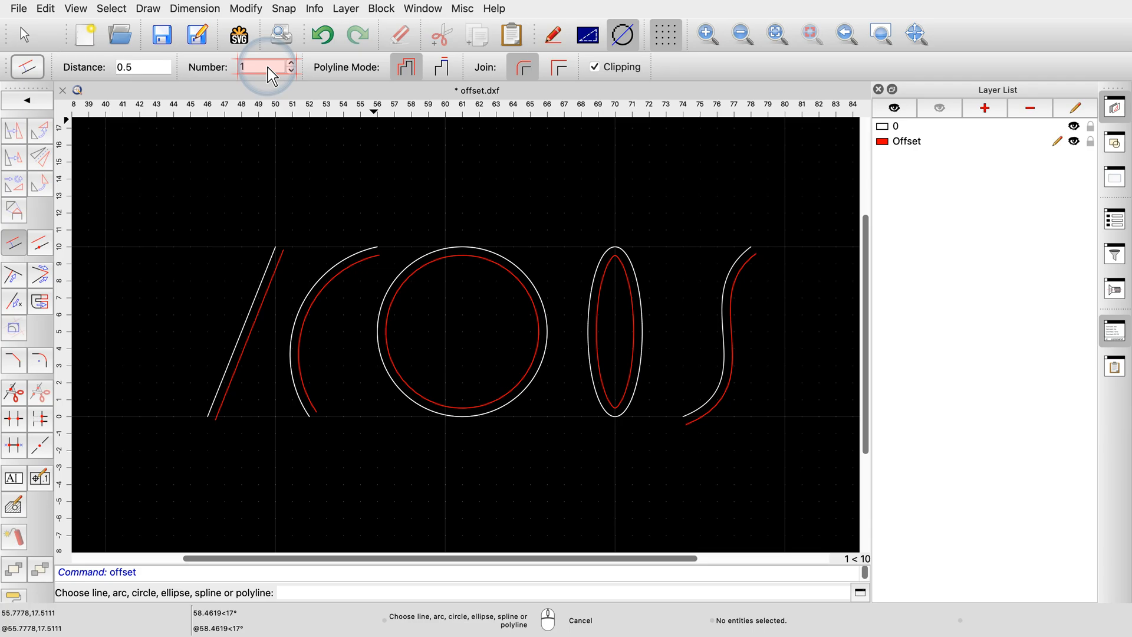
type("3")
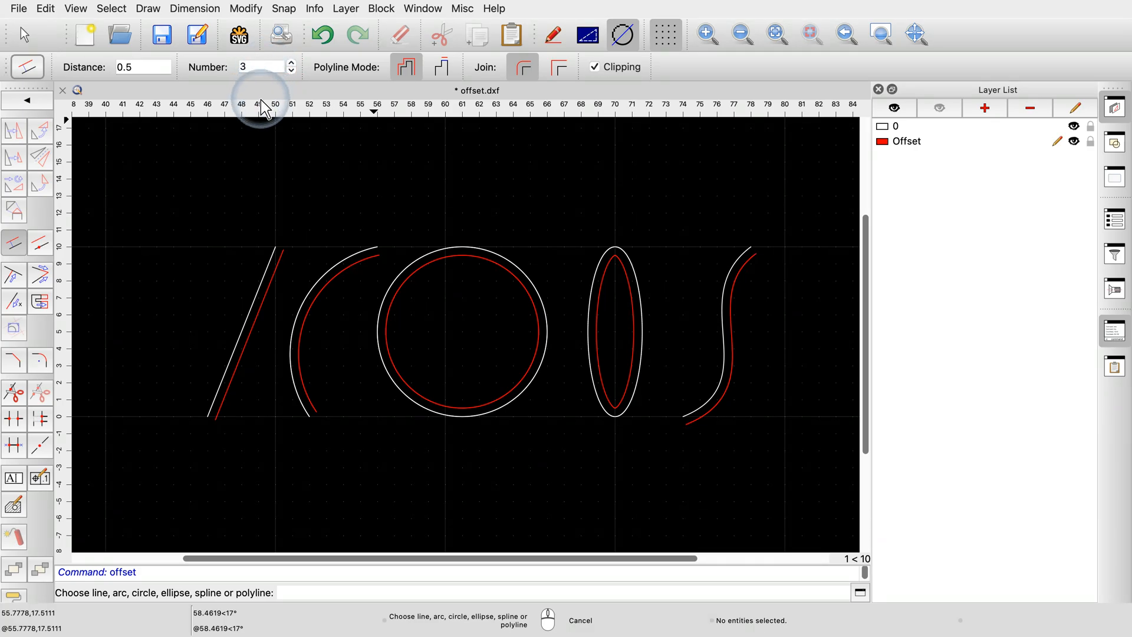
left_click(237, 332)
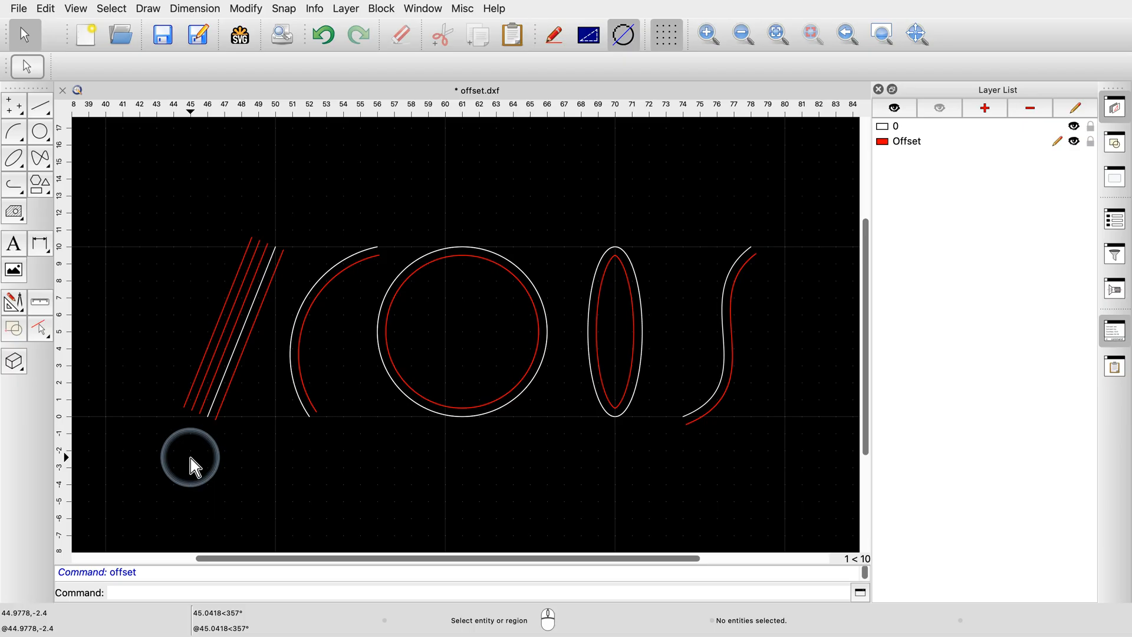
mouse_move(21, 306)
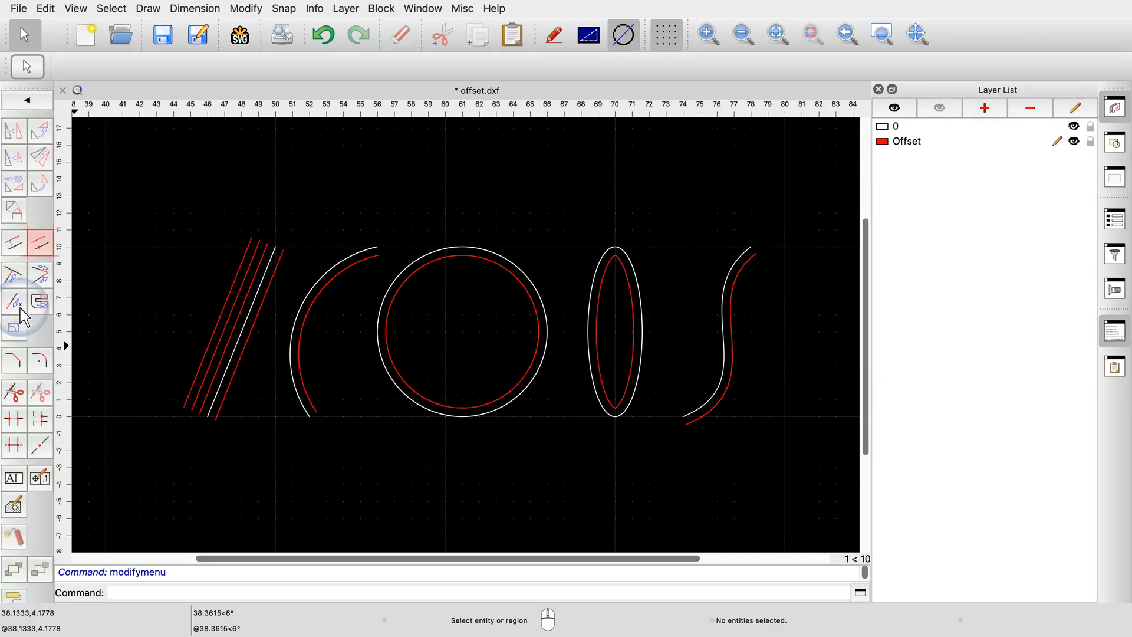
mouse_move(39, 245)
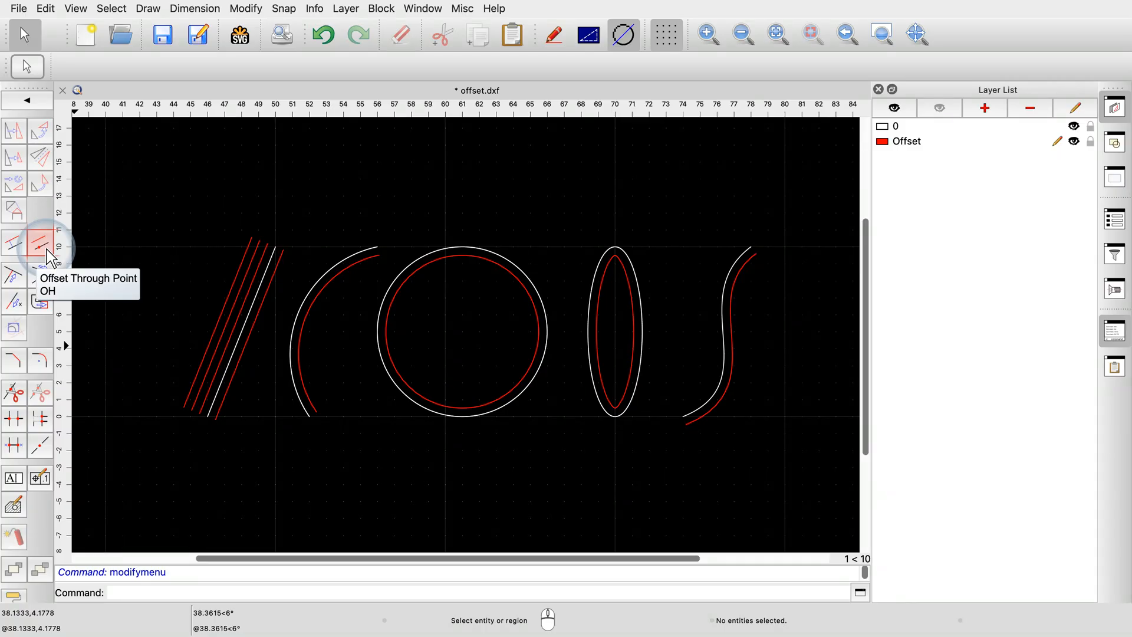
Step: Pick the ellipse with Offset Through Point to preview a larger outline
left_click(41, 243)
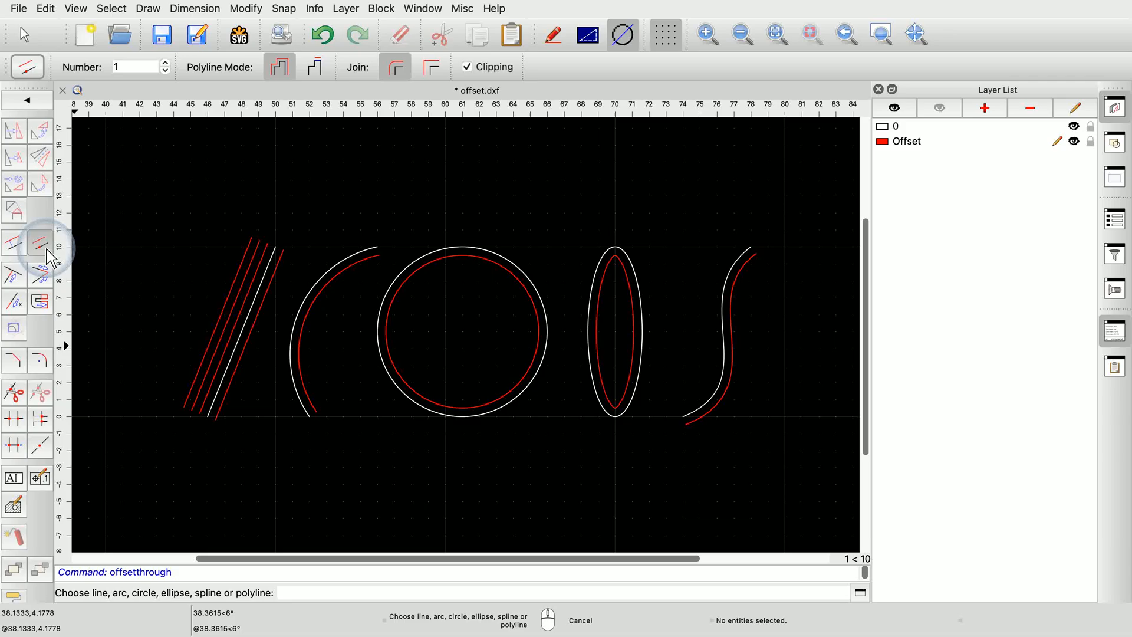
mouse_move(605, 250)
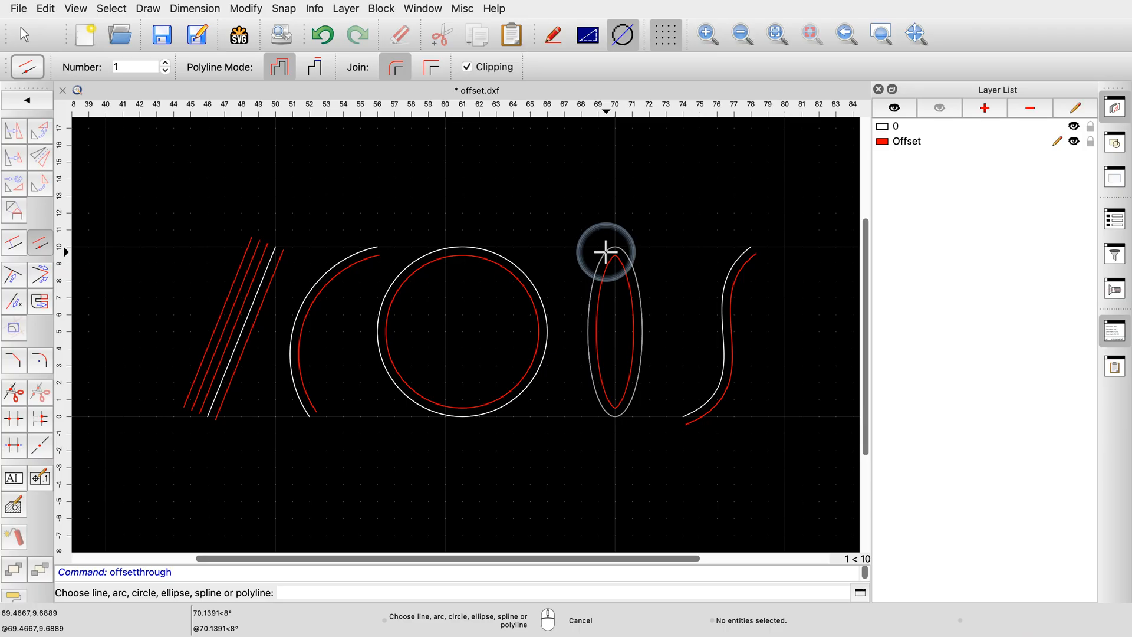
left_click(614, 332)
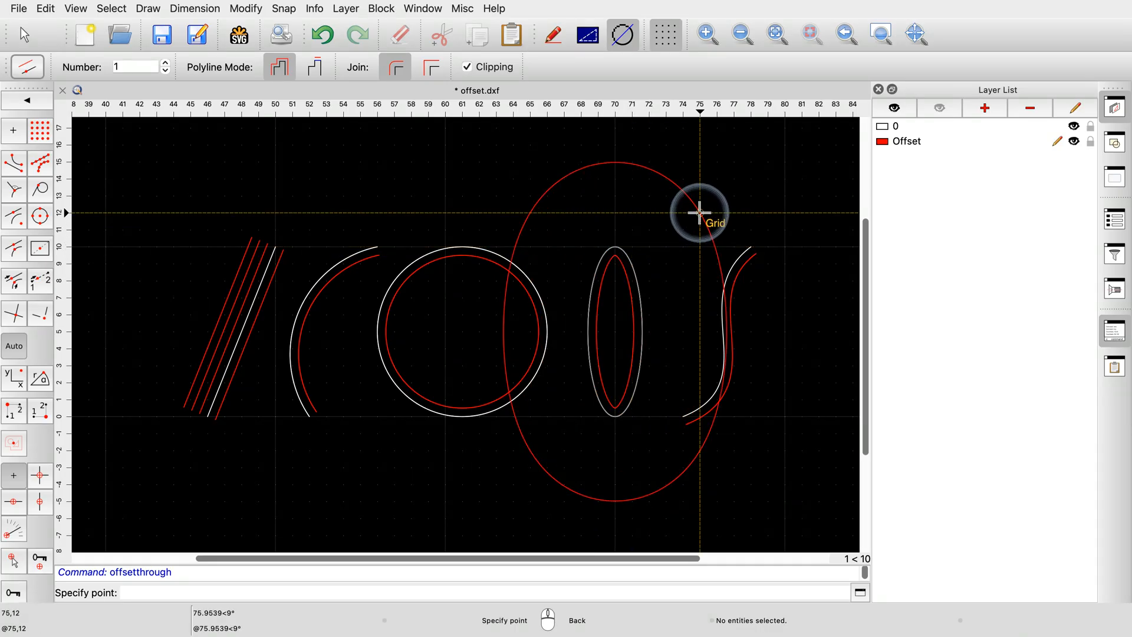
mouse_move(615, 212)
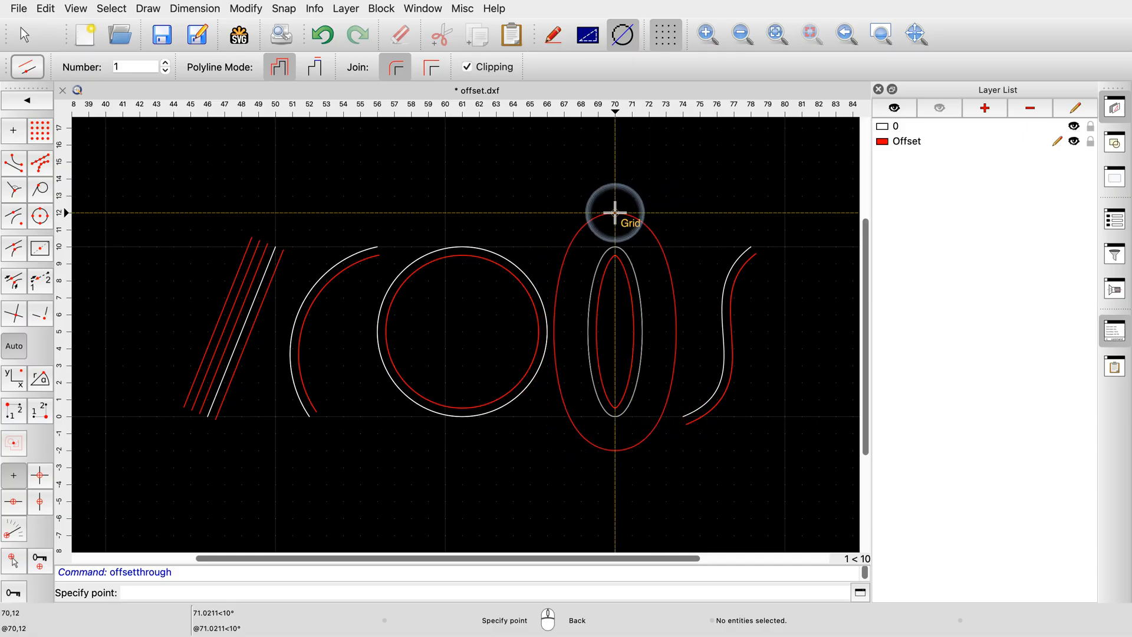
mouse_move(626, 210)
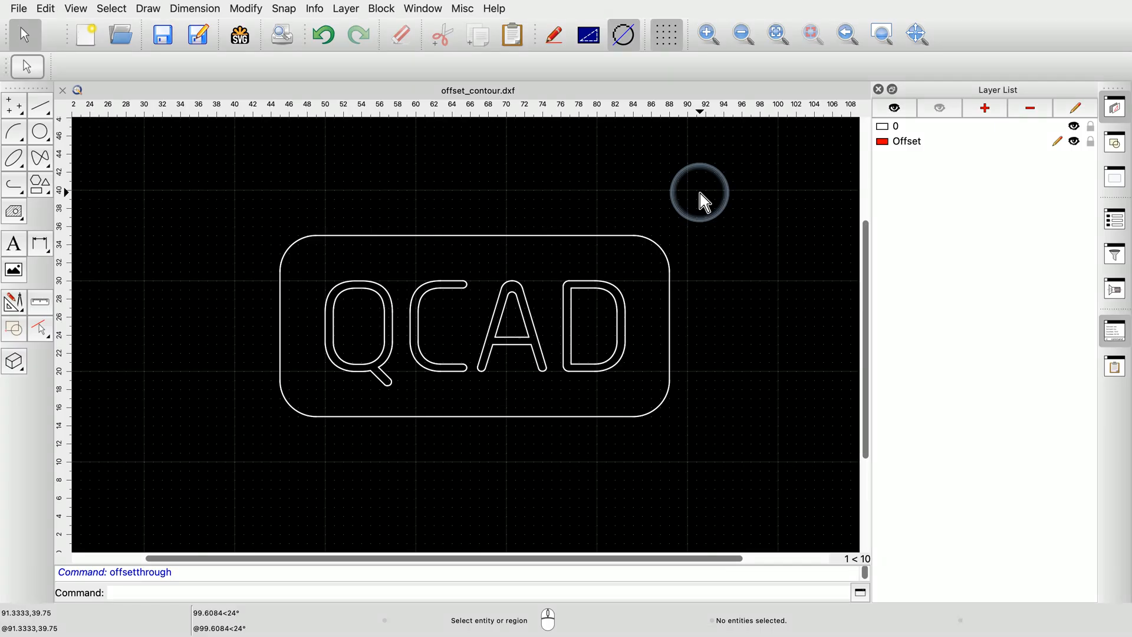
mouse_move(353, 321)
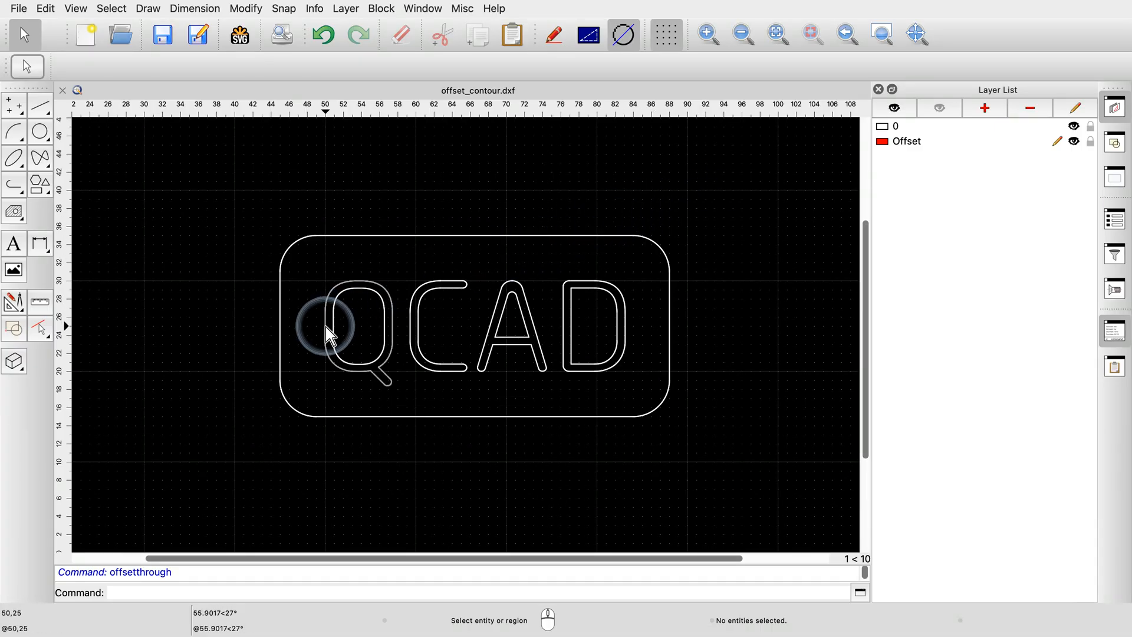
Step: Inspect the Q letter outline in offset_contour.dxf
left_click(354, 328)
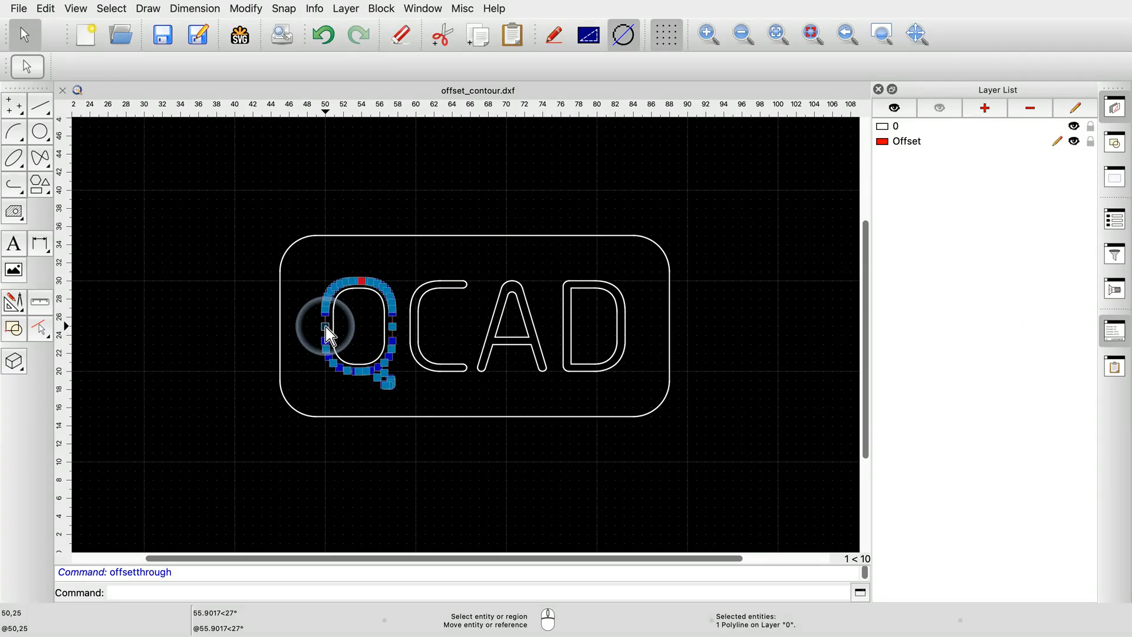
mouse_move(238, 334)
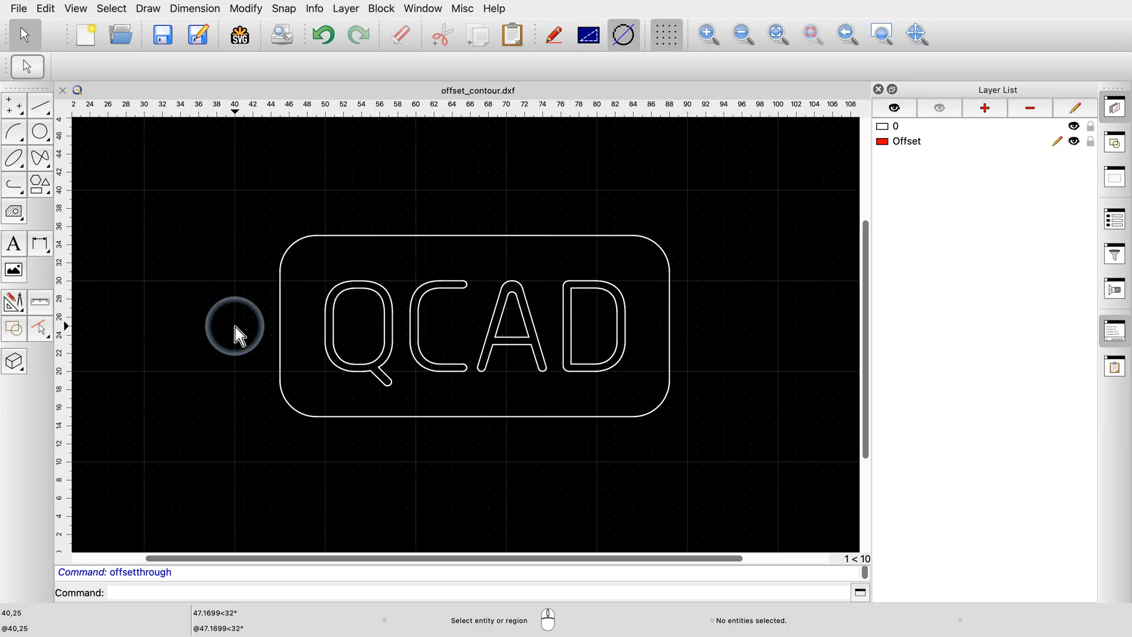
mouse_move(280, 340)
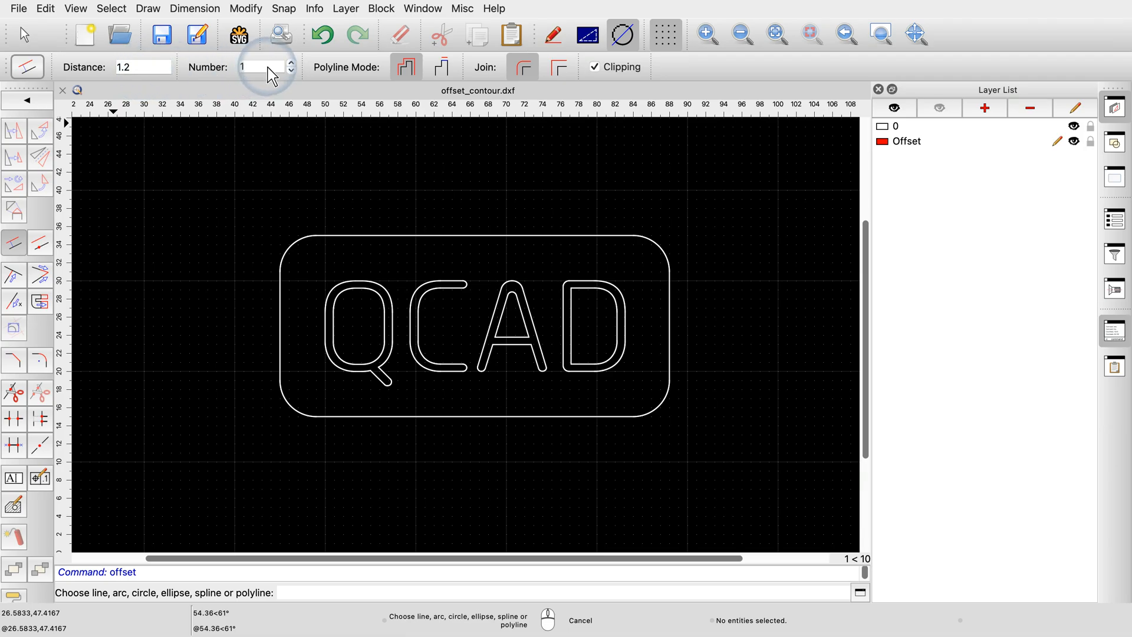
mouse_move(313, 309)
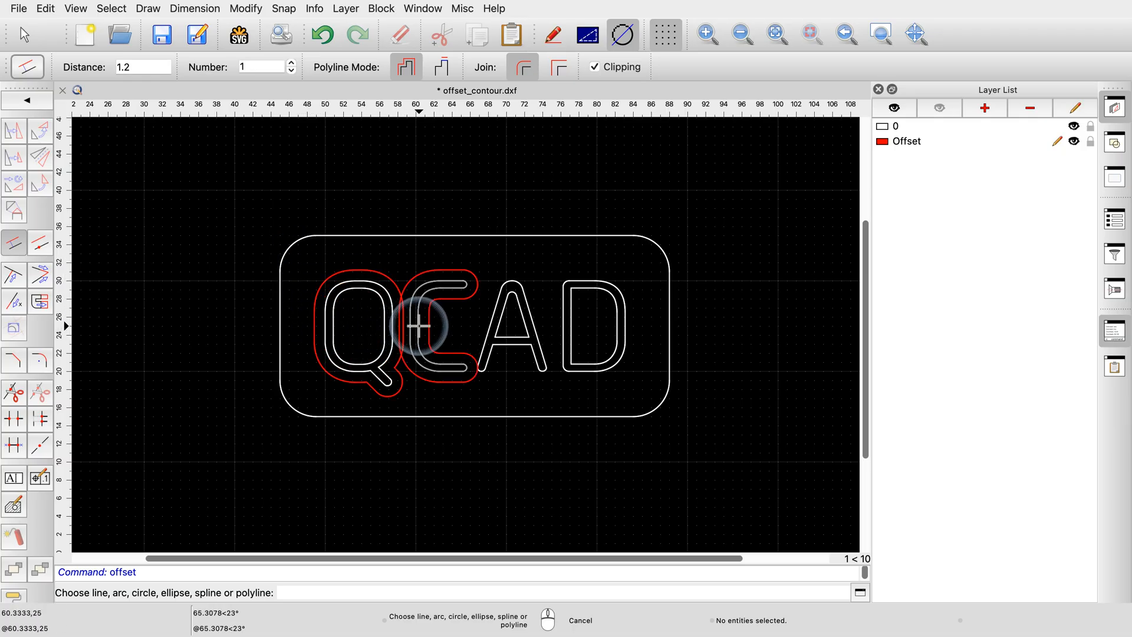
mouse_move(270, 405)
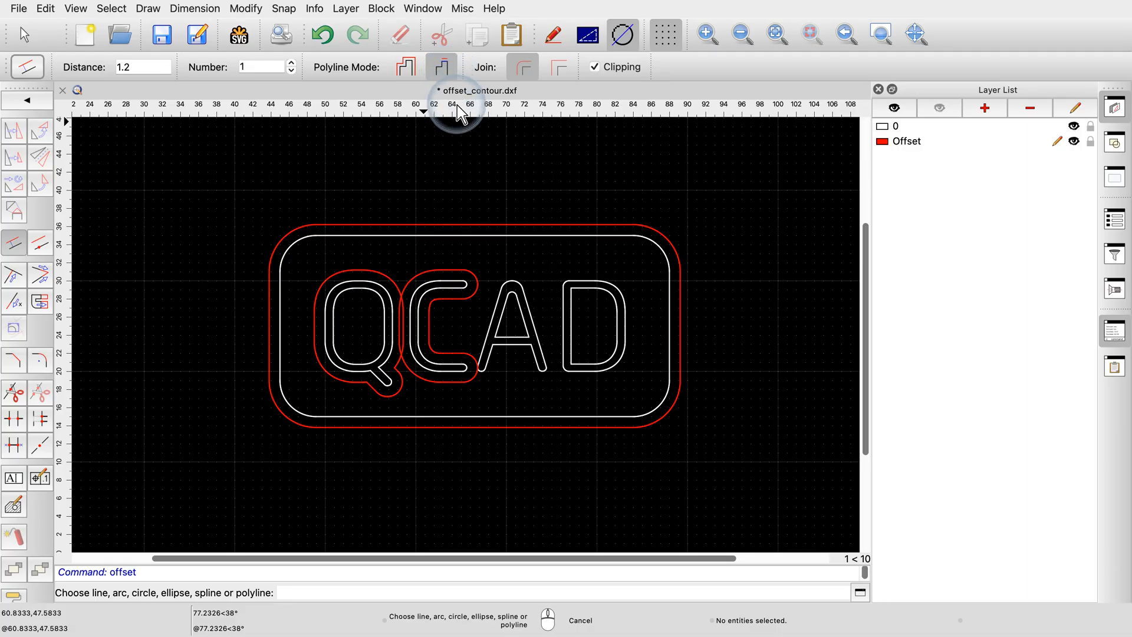
mouse_move(611, 313)
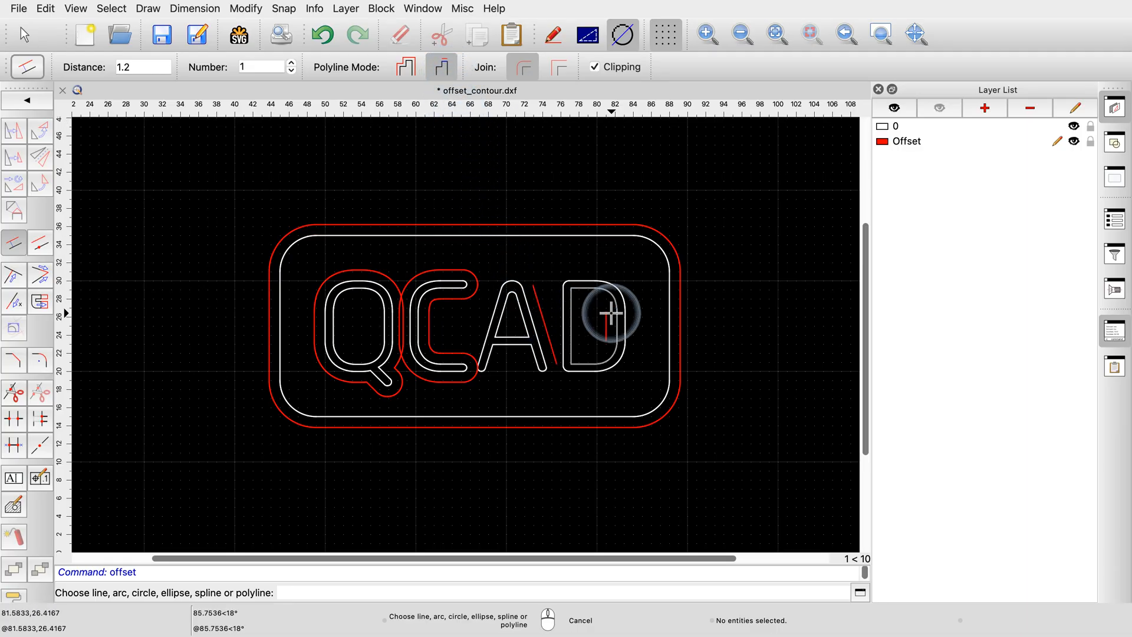
mouse_move(711, 324)
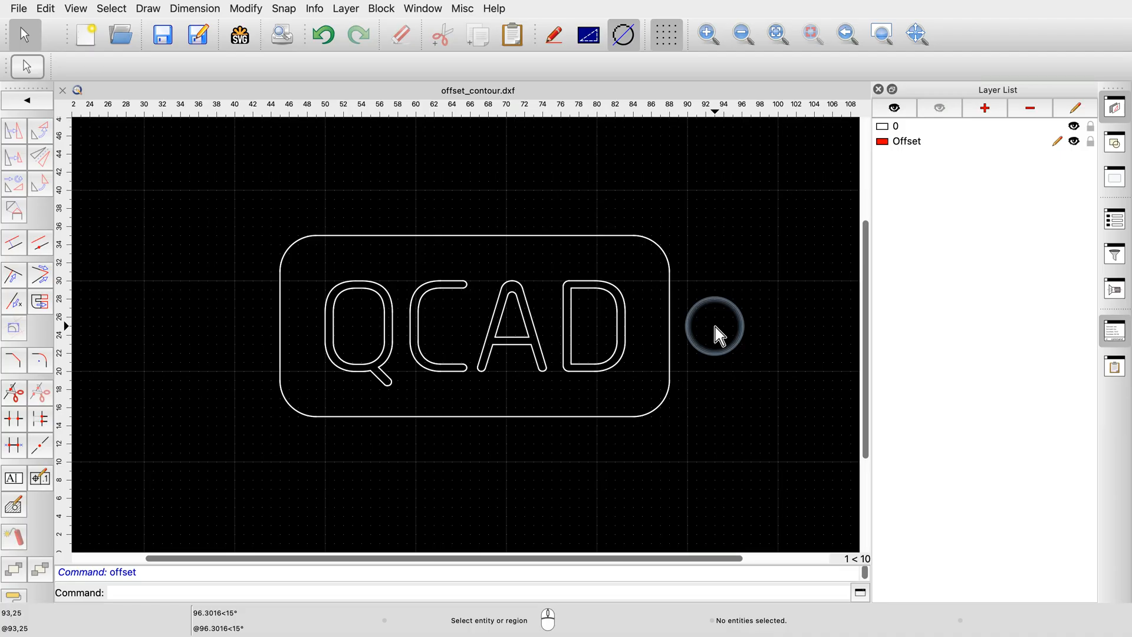
mouse_move(552, 310)
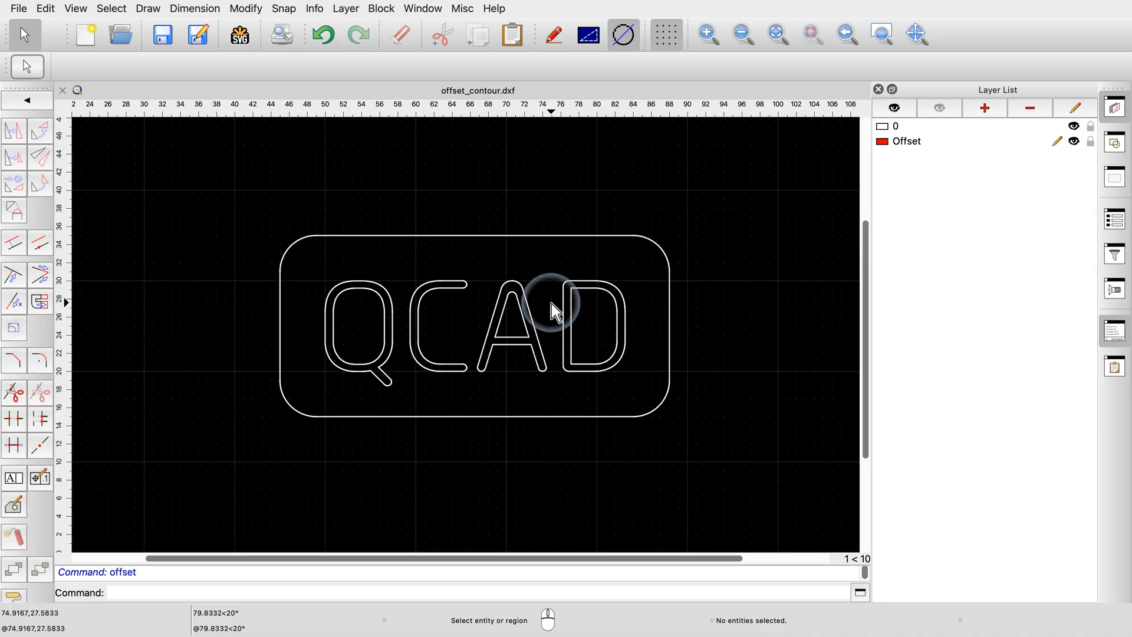
Step: Offset the letters in whole-polyline mode, then undo the joined red contour
left_click(13, 244)
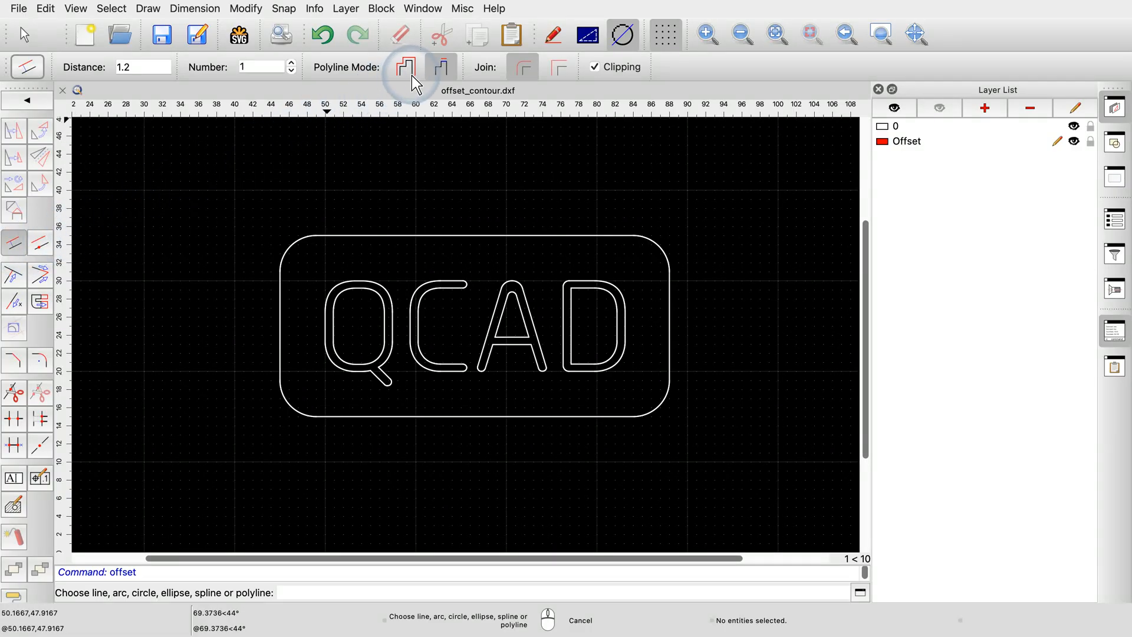
left_click(405, 67)
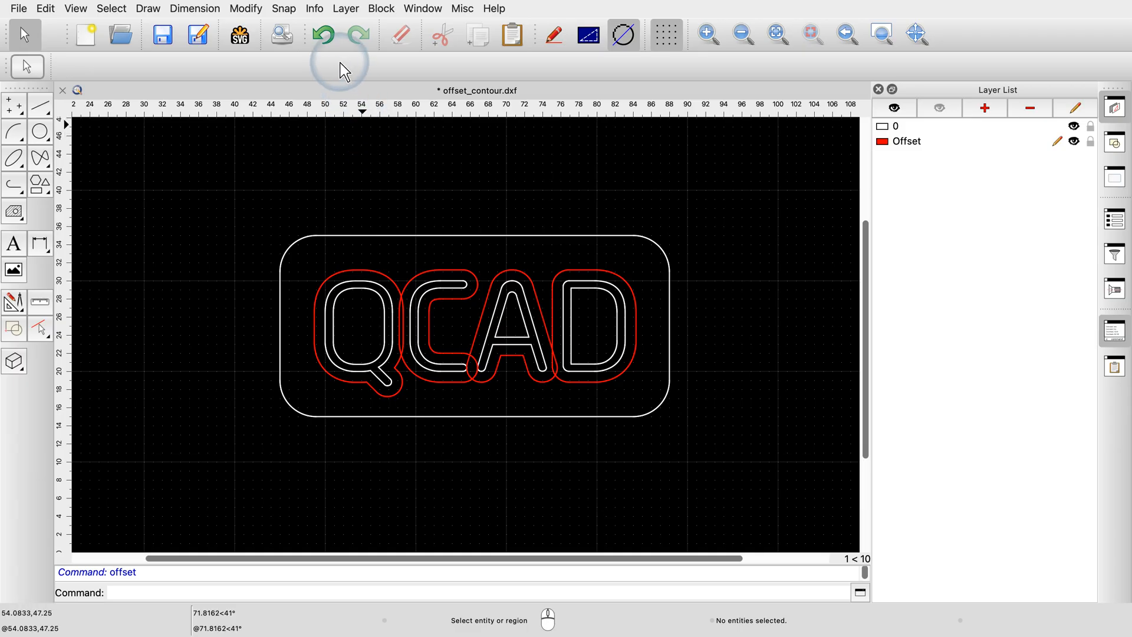
left_click(324, 34)
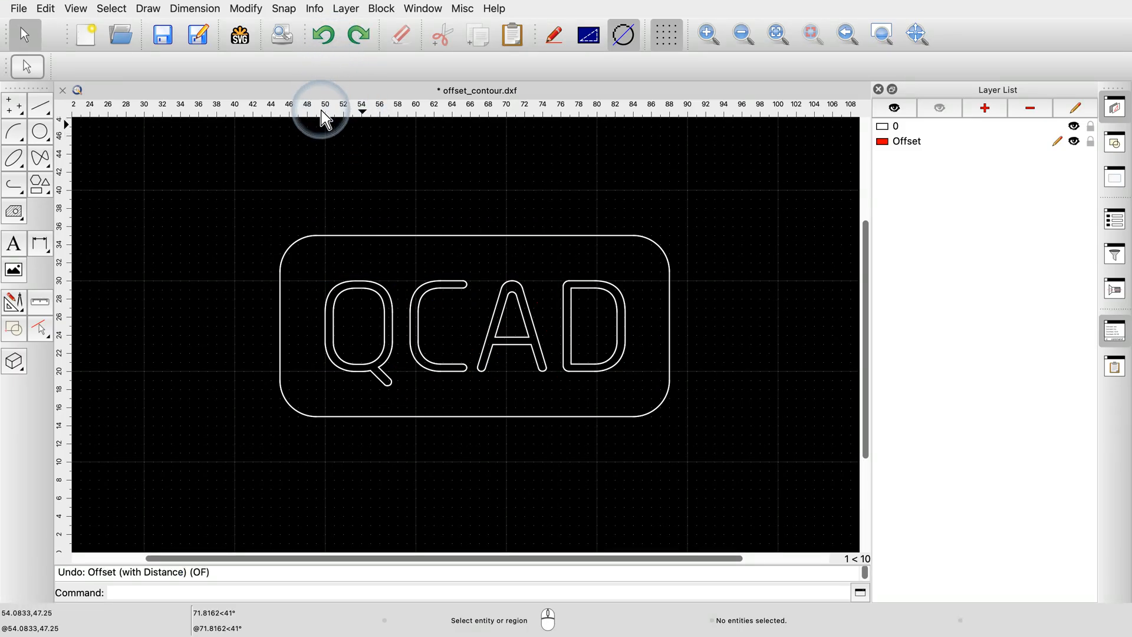
mouse_move(318, 280)
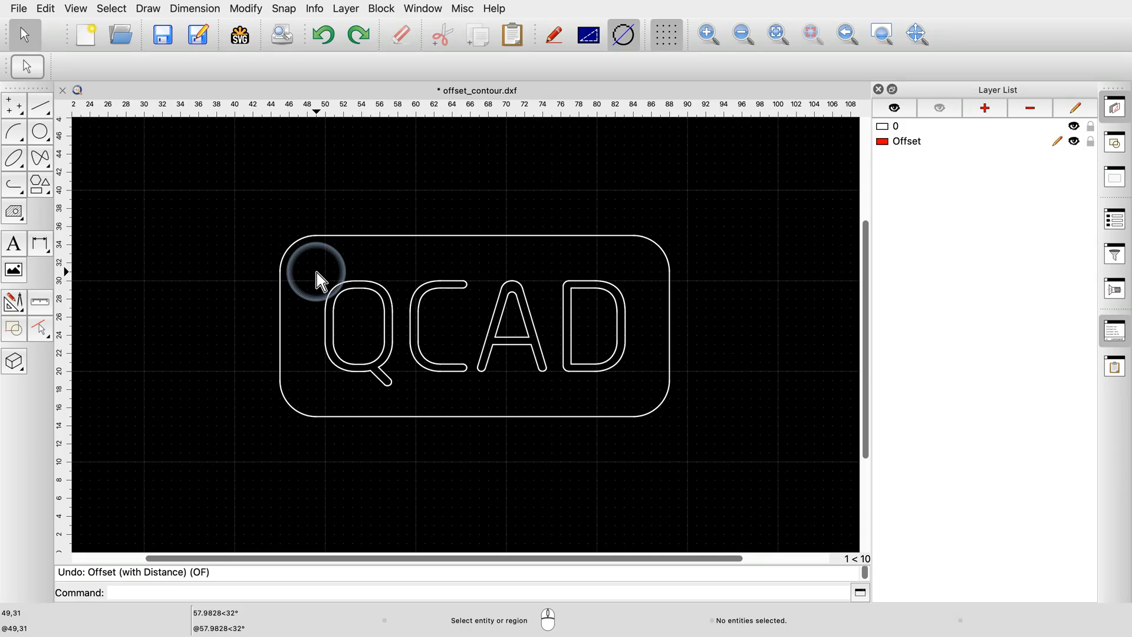
Step: Window-select the seven letter outlines and start offsetting them
left_click_drag(318, 278, 642, 404)
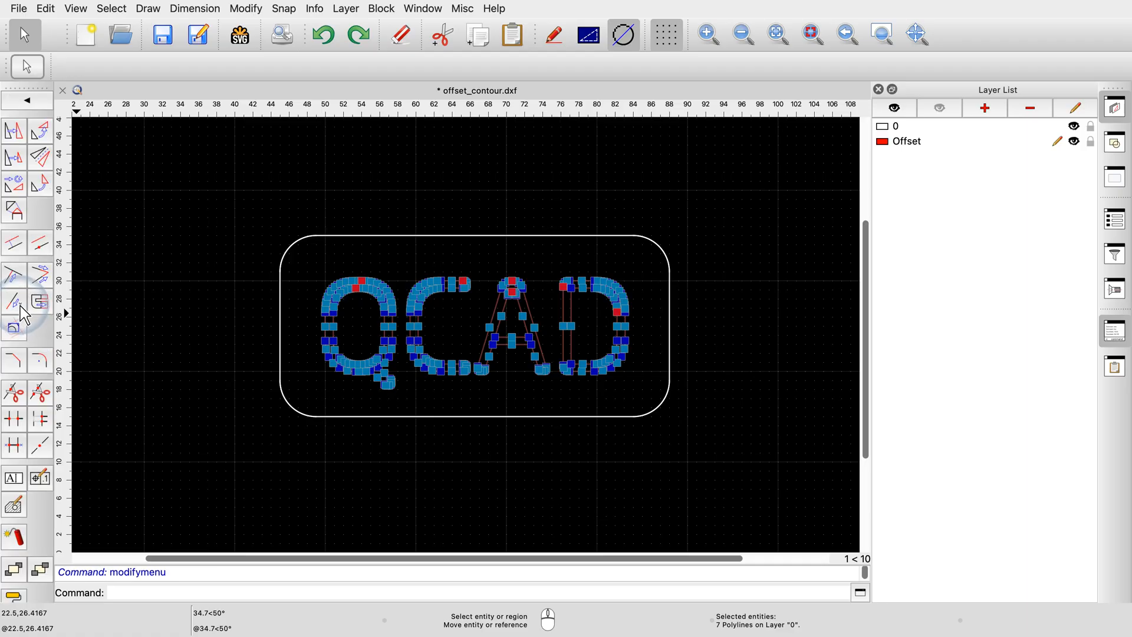
left_click(13, 243)
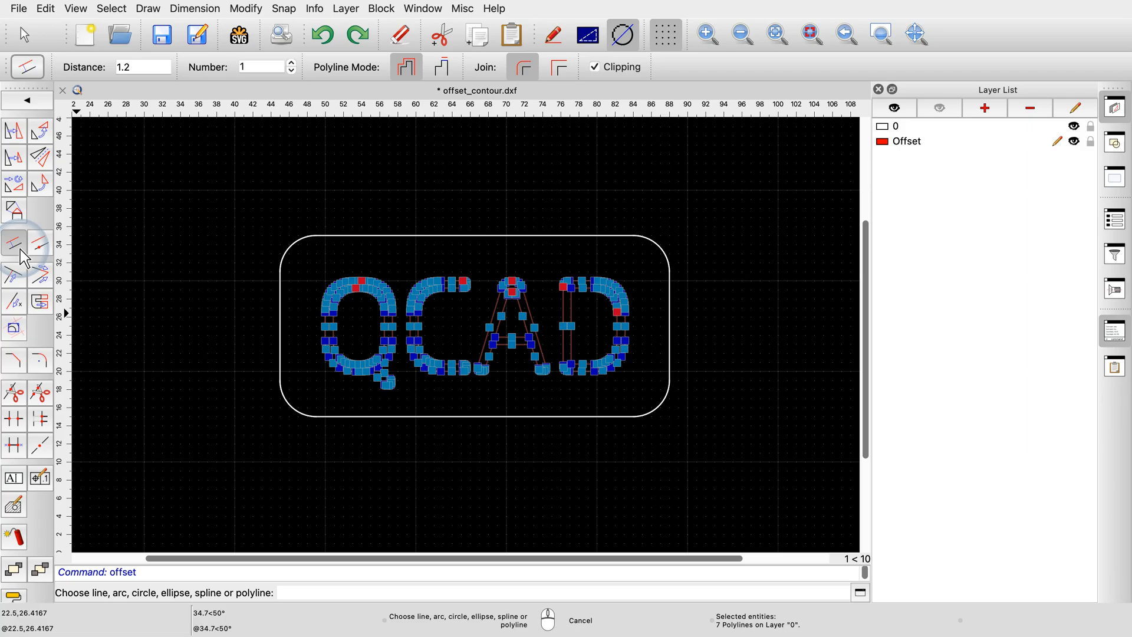
mouse_move(322, 332)
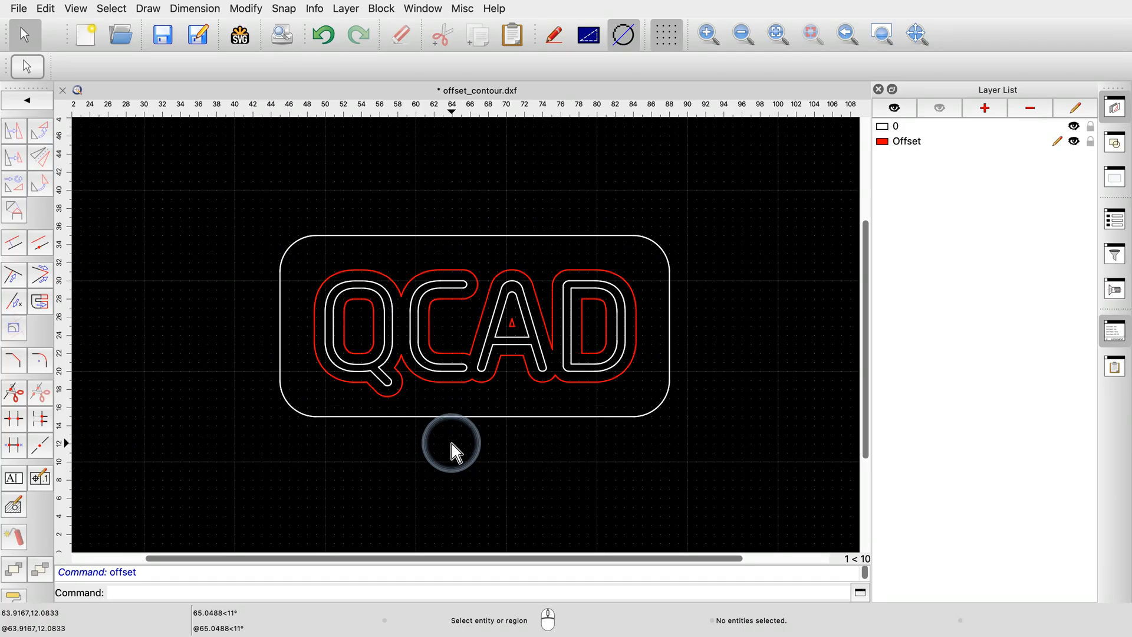
mouse_move(361, 332)
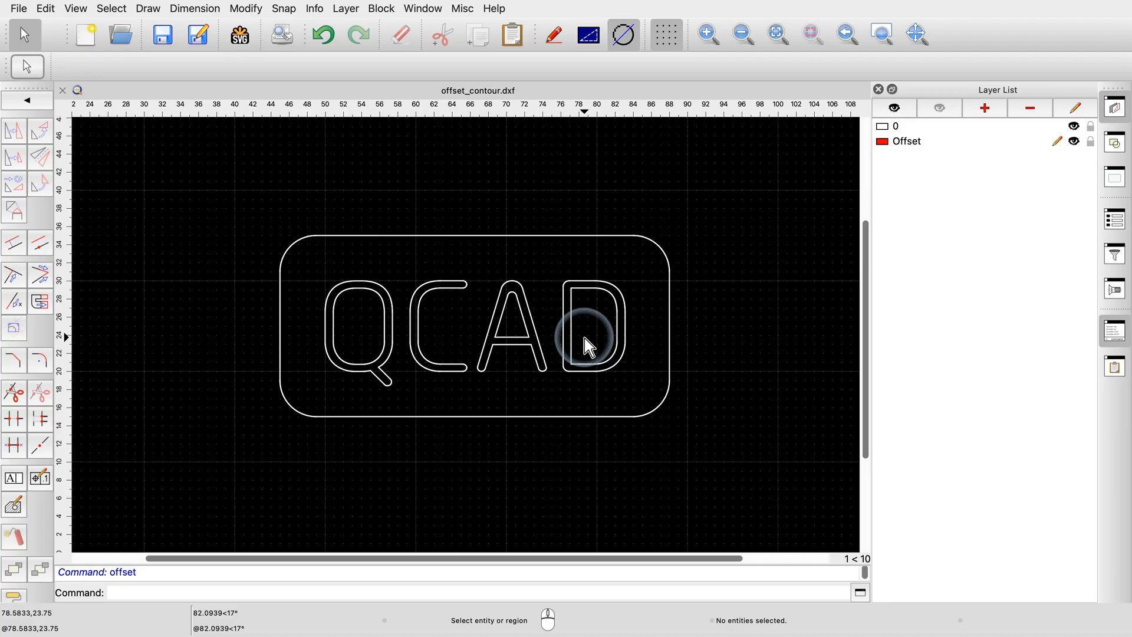
mouse_move(235, 199)
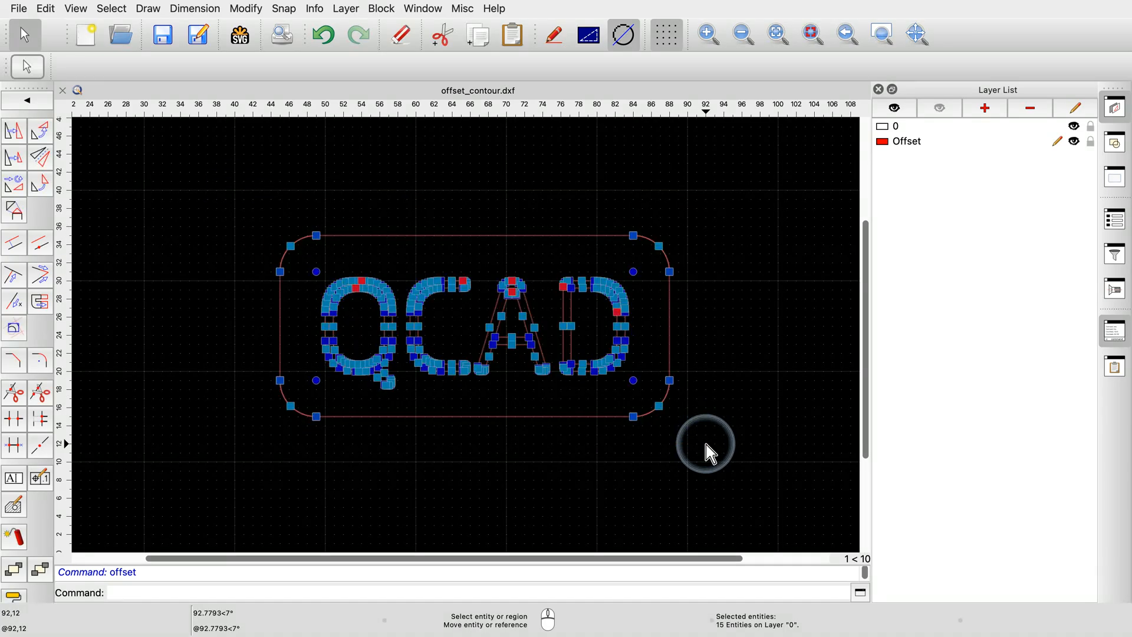
mouse_move(39, 260)
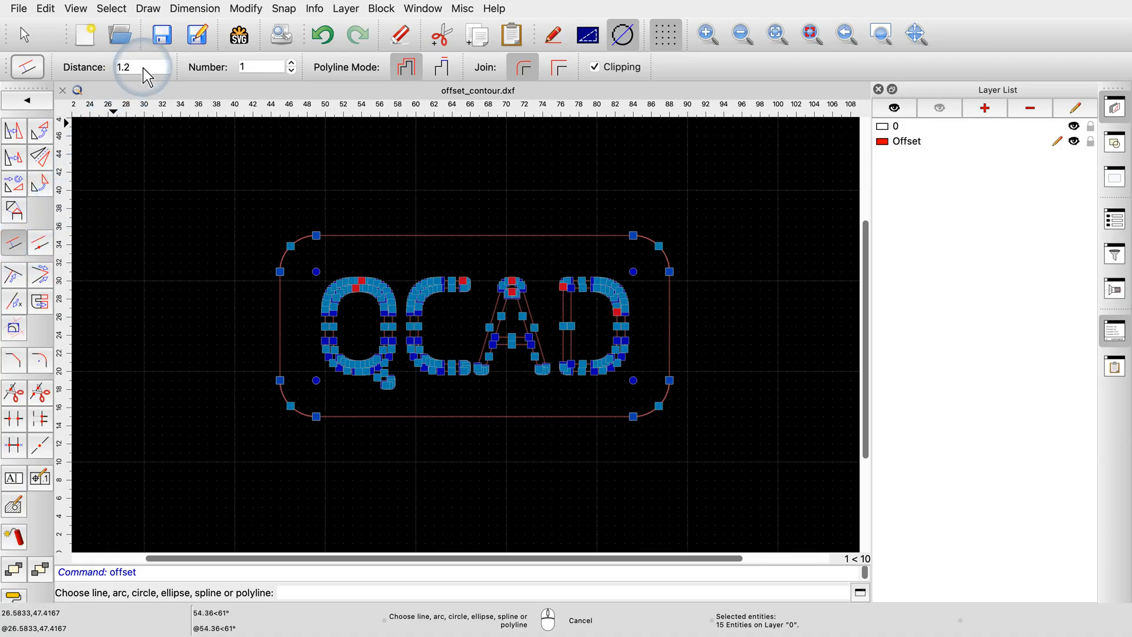
Step: Offset the border inward ten times at 0.6 spacing
type("0.6")
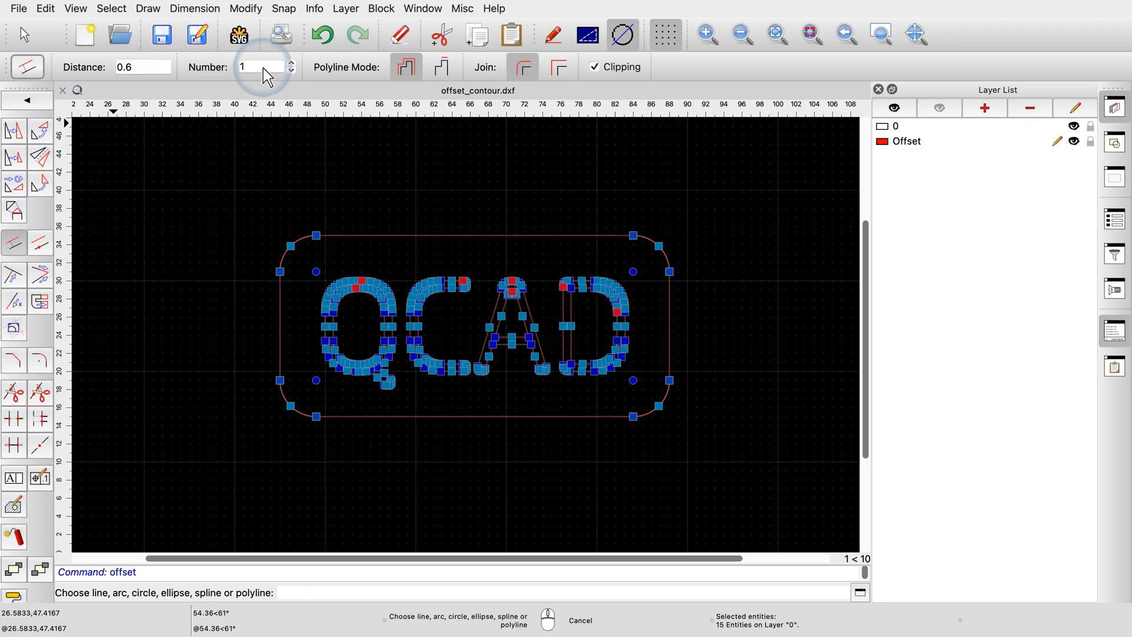
mouse_move(269, 71)
type("0")
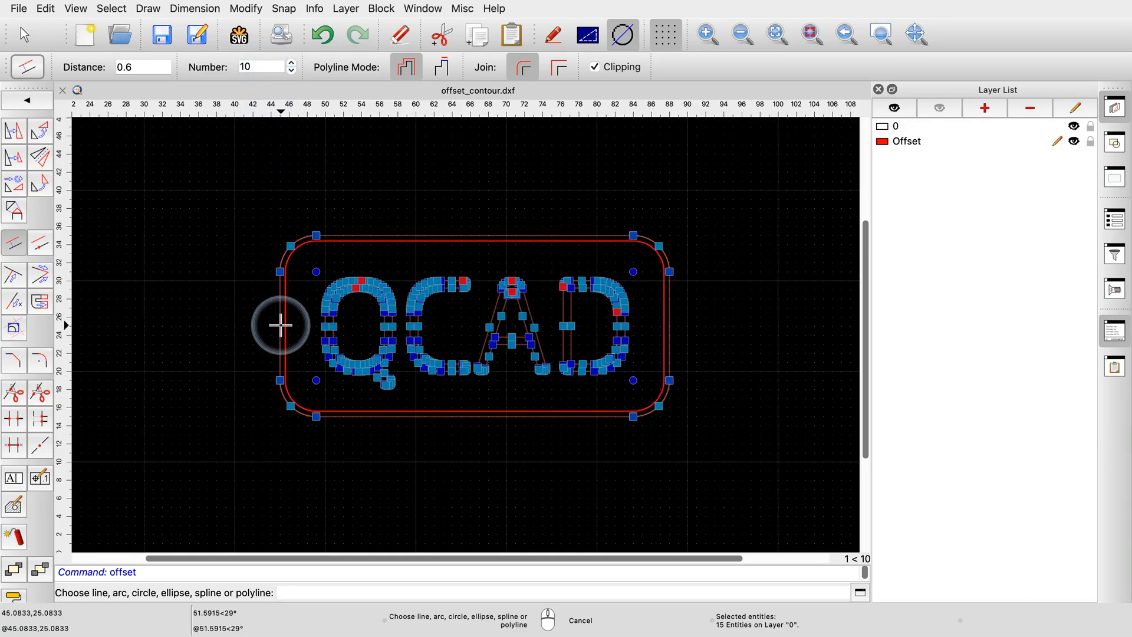
mouse_move(280, 325)
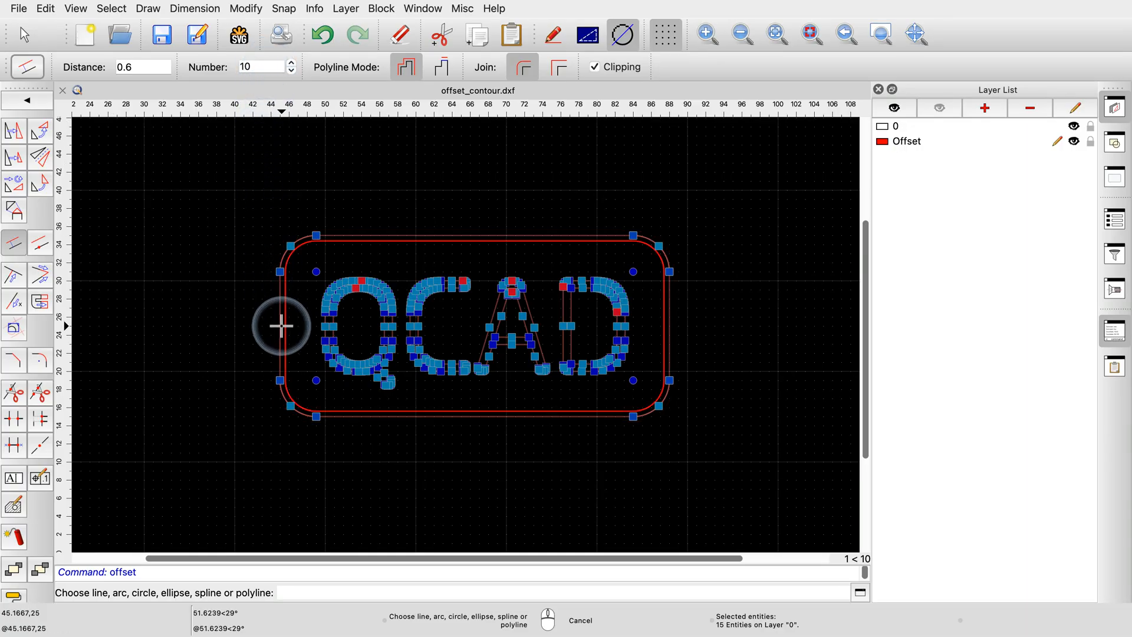
left_click(282, 324)
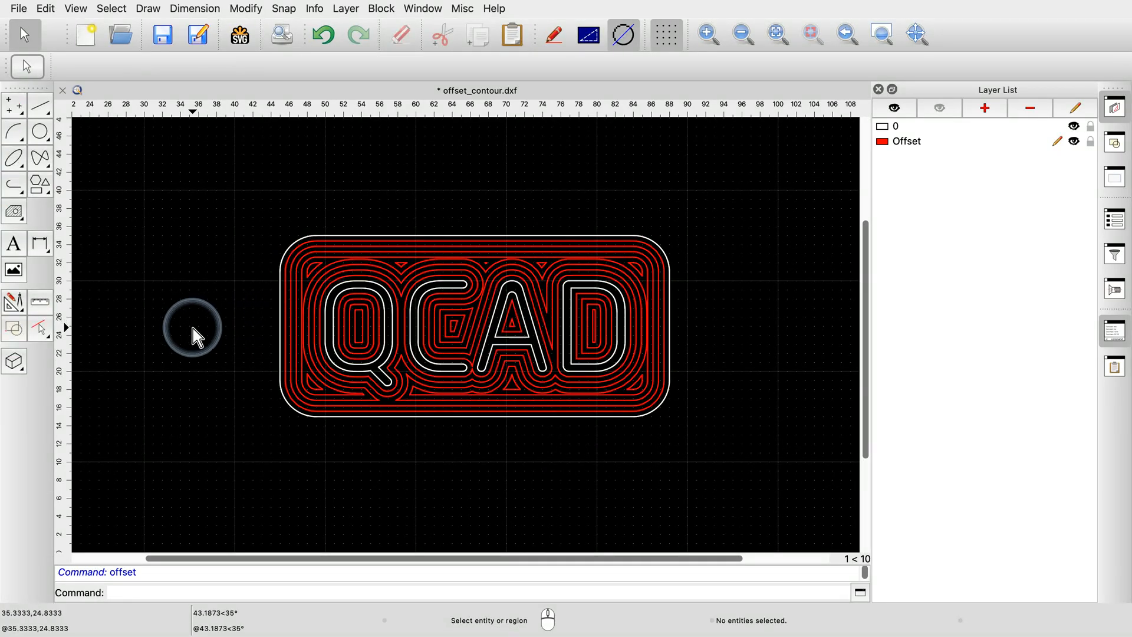
mouse_move(462, 466)
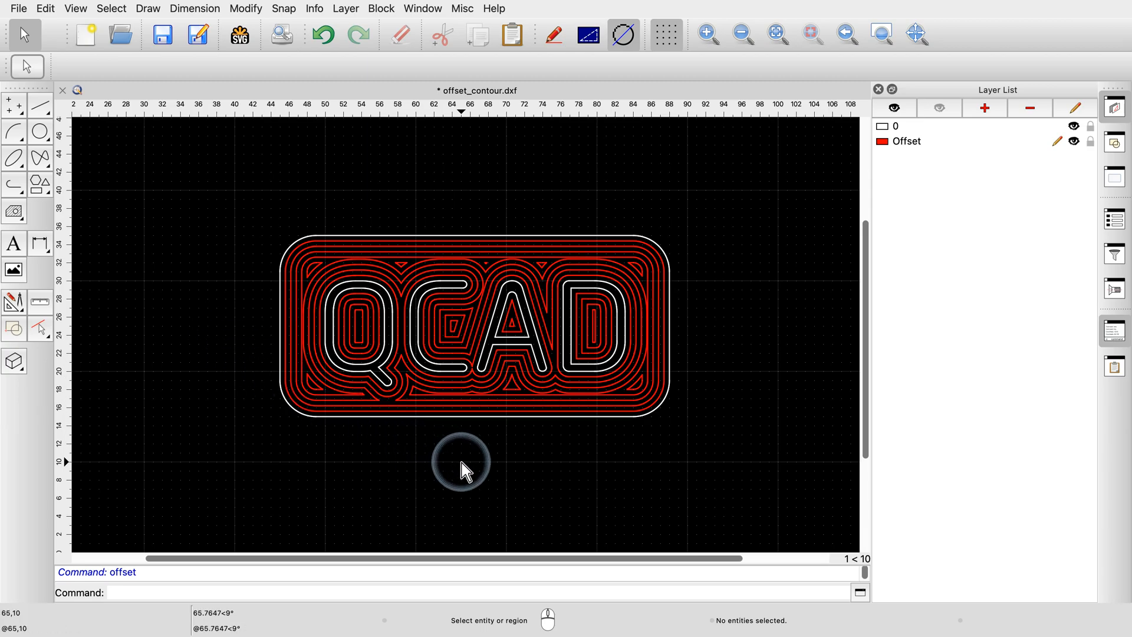